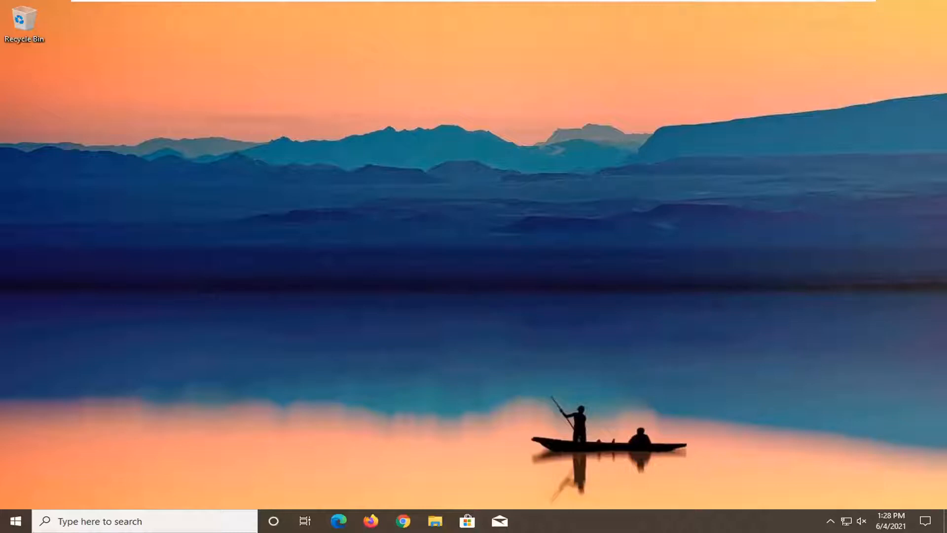
mouse_move(330, 300)
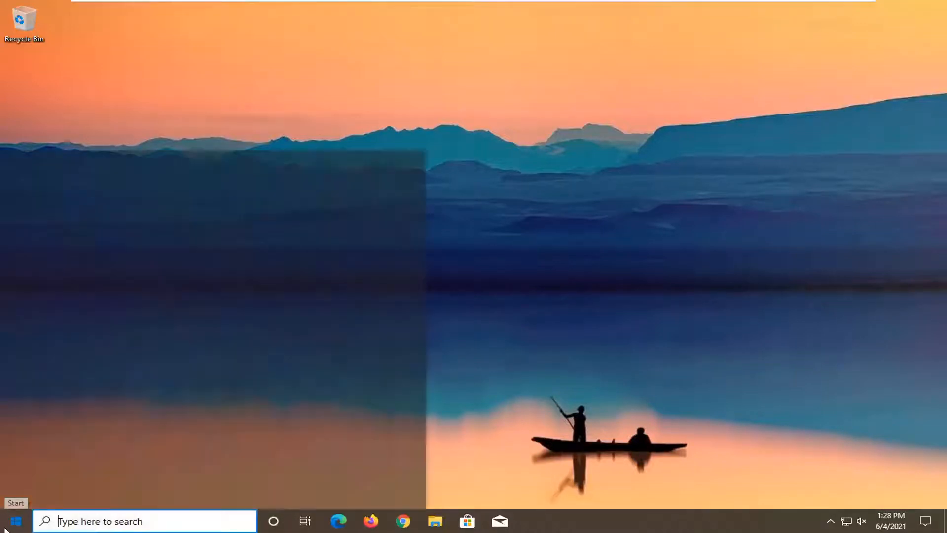
Step: Search the Start menu for 'internet Explorer' to surface the Internet Options item
type("internet Explorer")
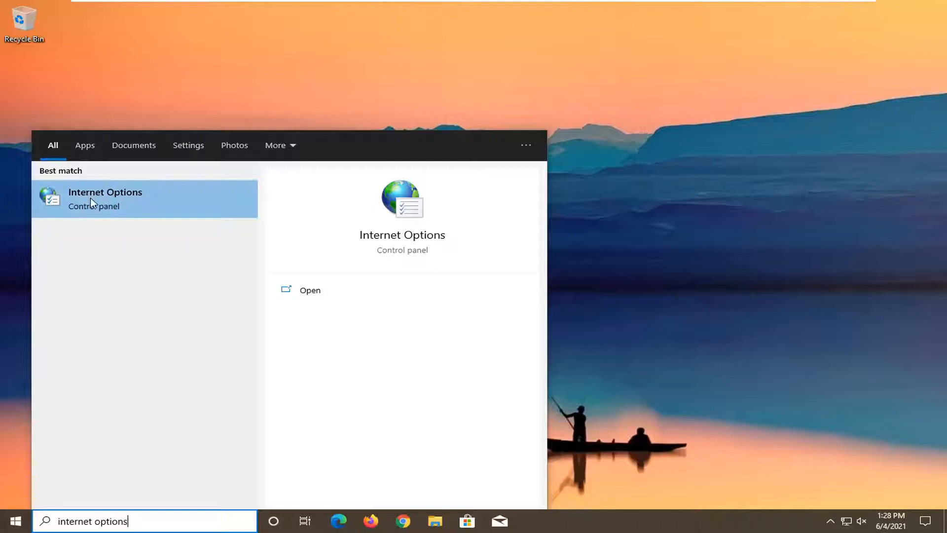
Step: In Internet Options Advanced settings, keep script error notifications off and script debugging (Other) disabled
left_click(106, 199)
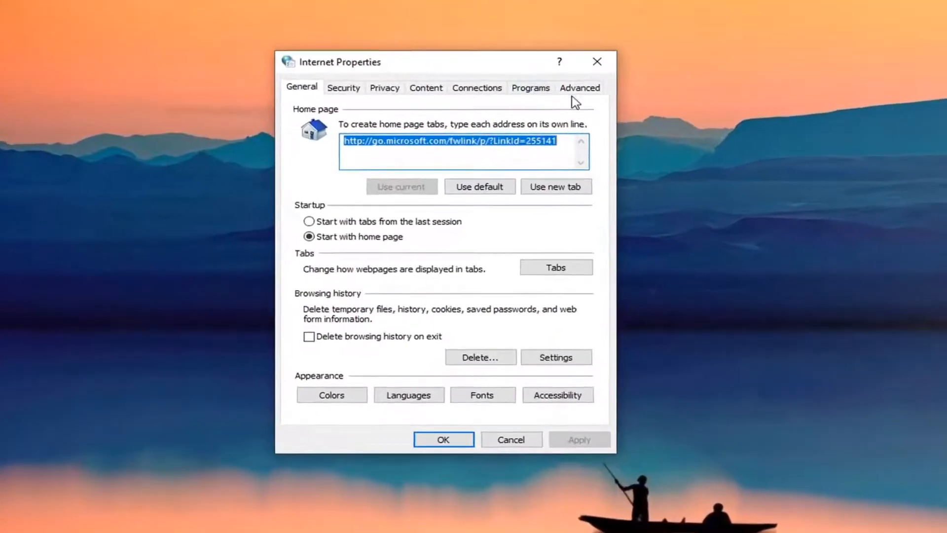
left_click(579, 87)
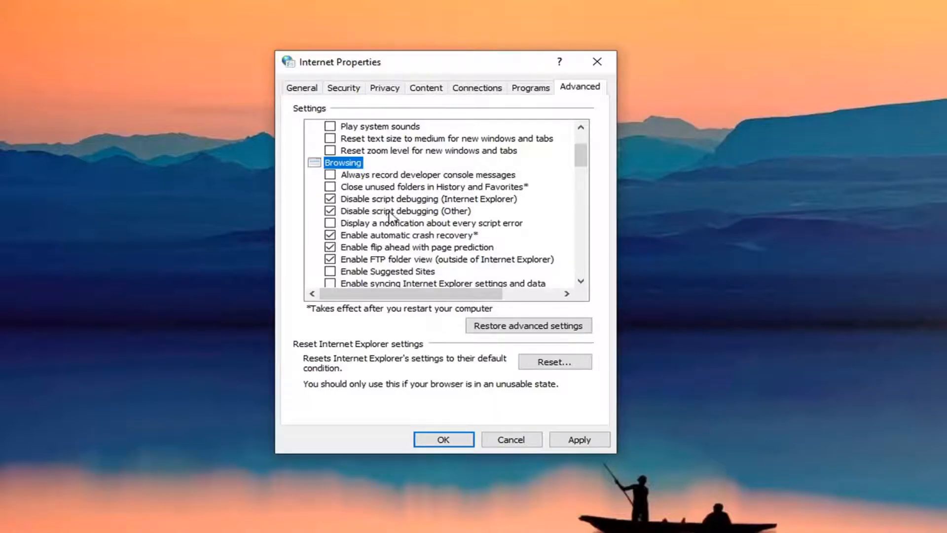
mouse_move(379, 225)
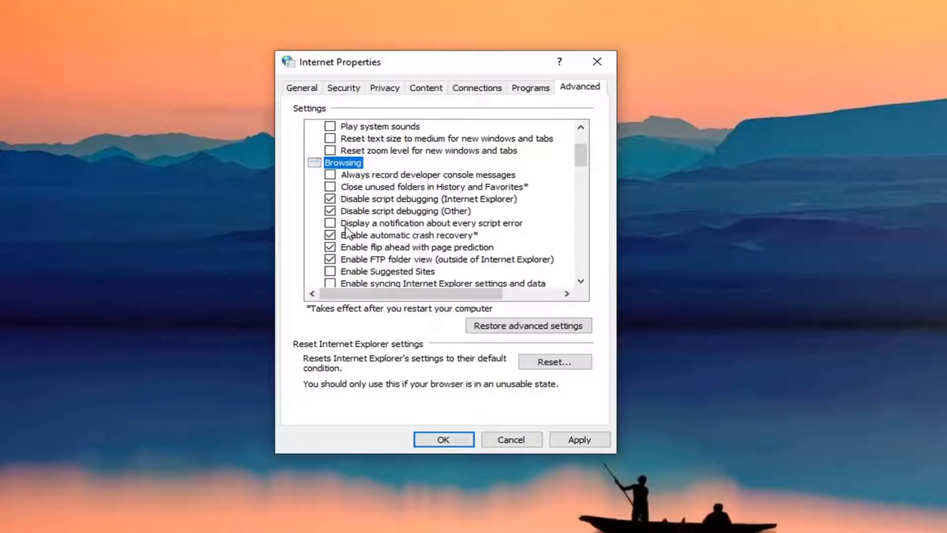
mouse_move(449, 231)
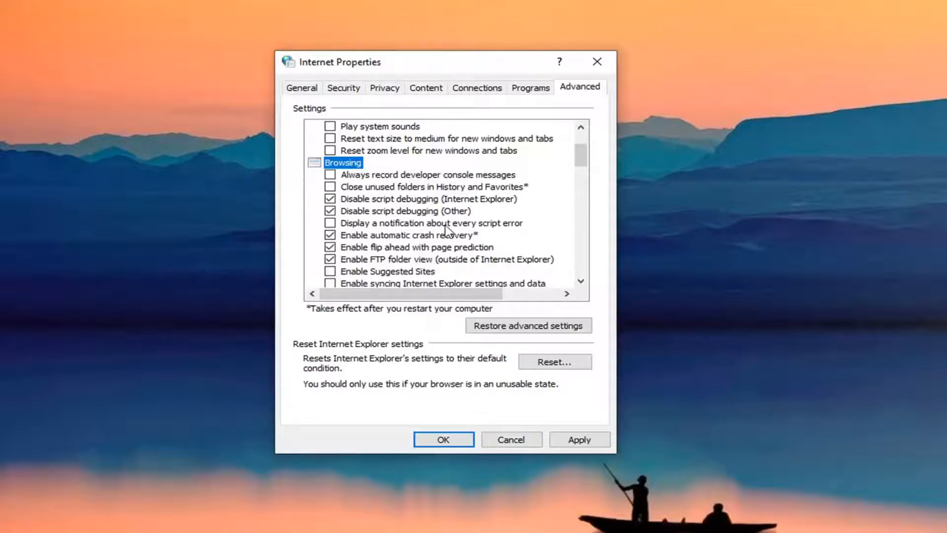
left_click(330, 235)
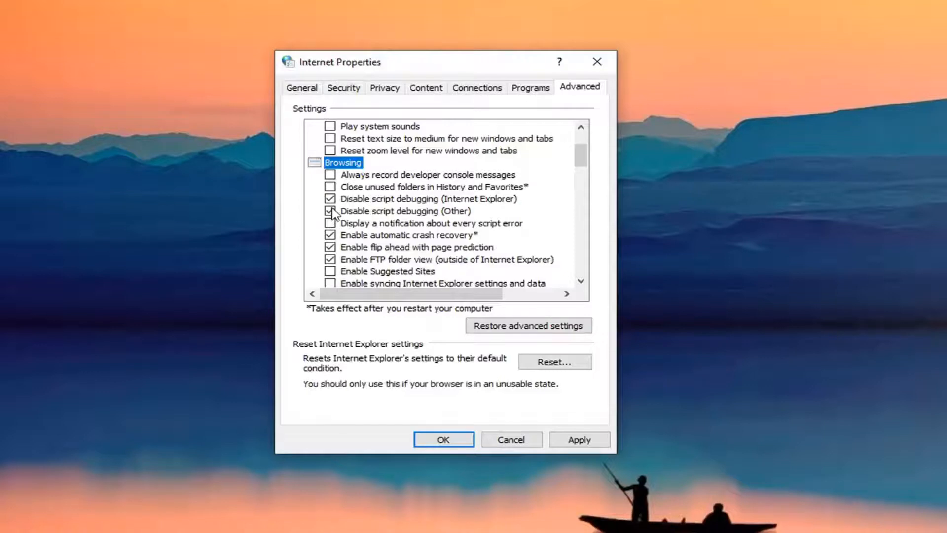
left_click(330, 211)
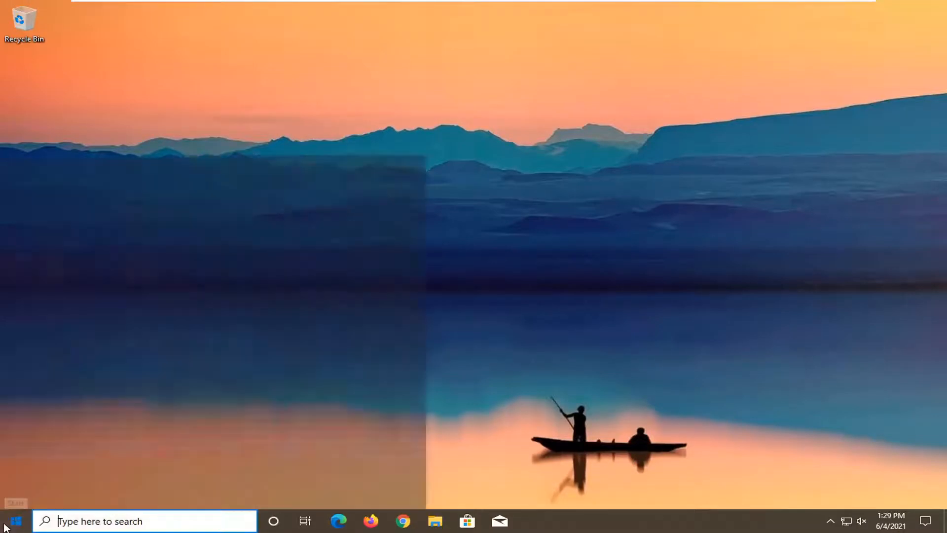
Step: Search 'internet o' in Start and reopen Internet Options from the results
type("internet o")
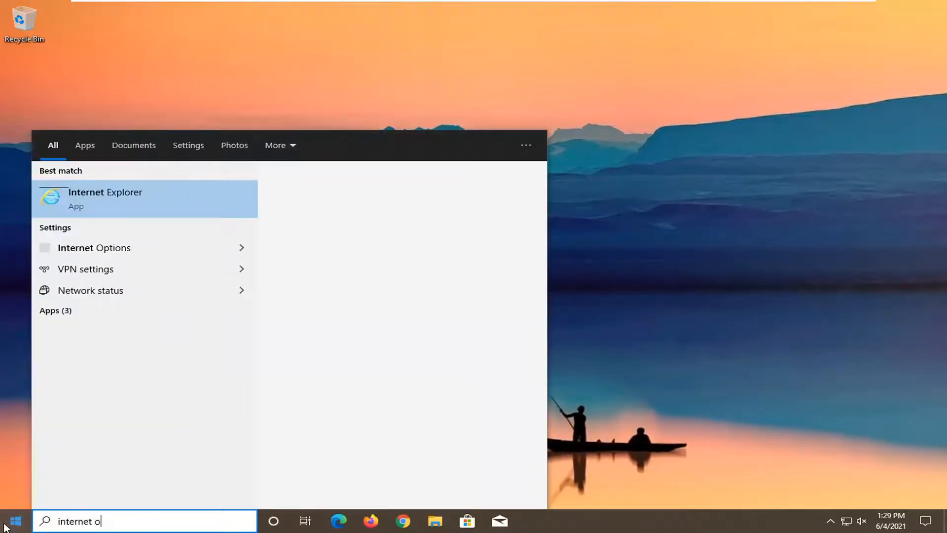
left_click(94, 247)
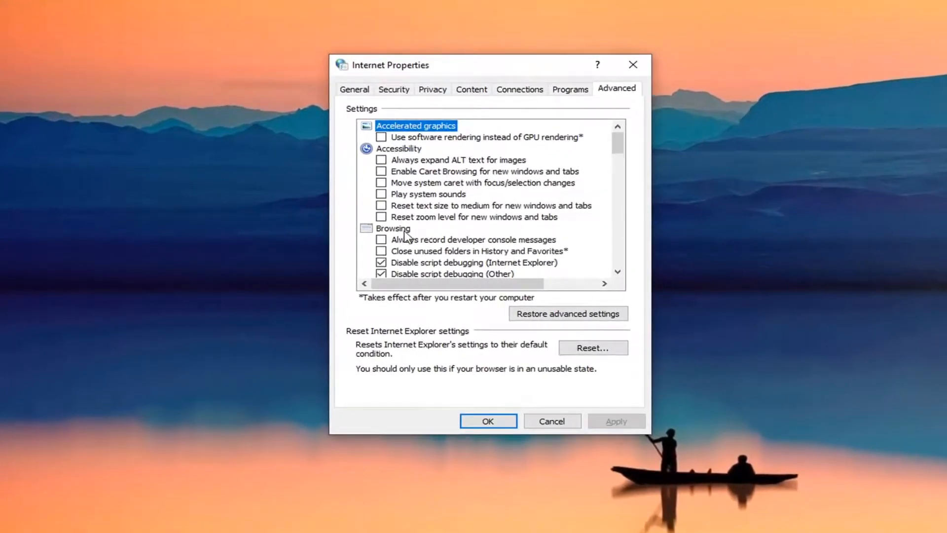
Step: Uncheck Enable third-party browser extensions, apply the change and confirm with OK
scroll("down", 3)
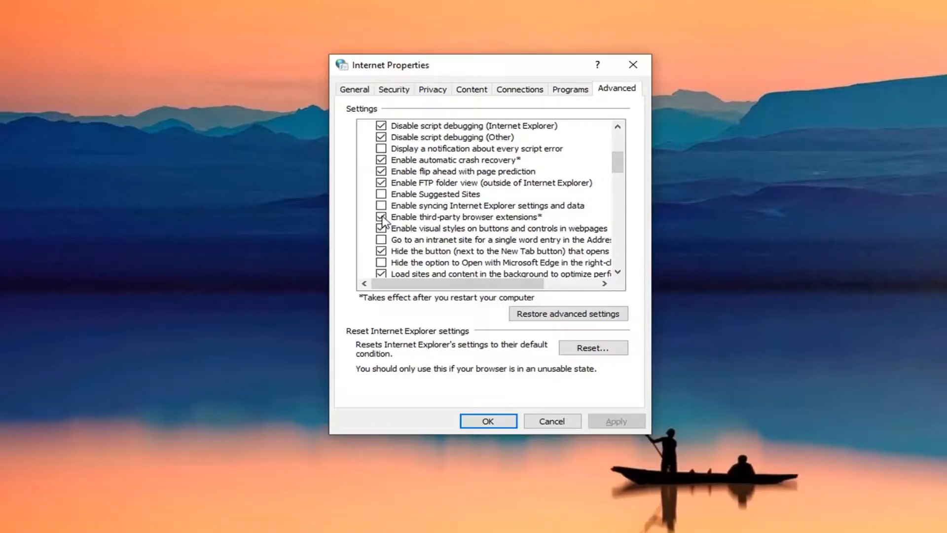
left_click(380, 216)
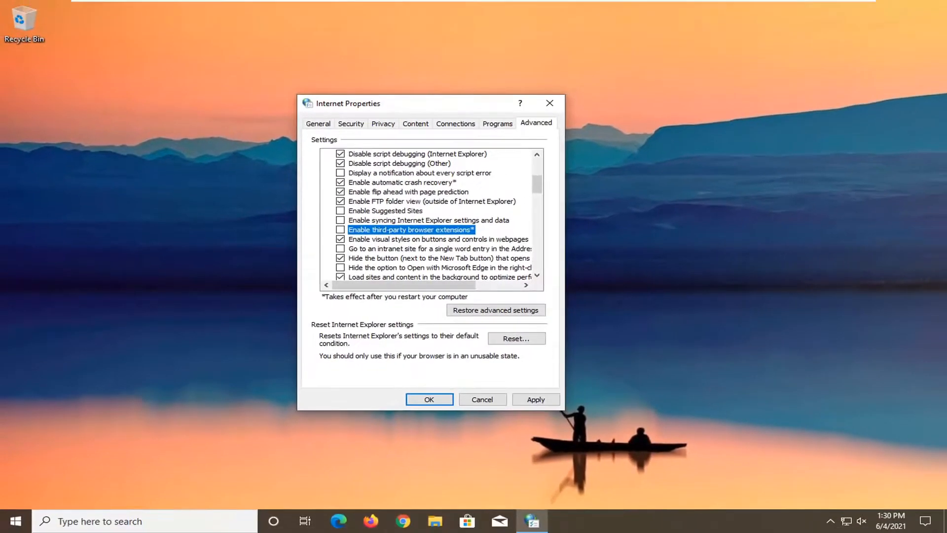
left_click(535, 400)
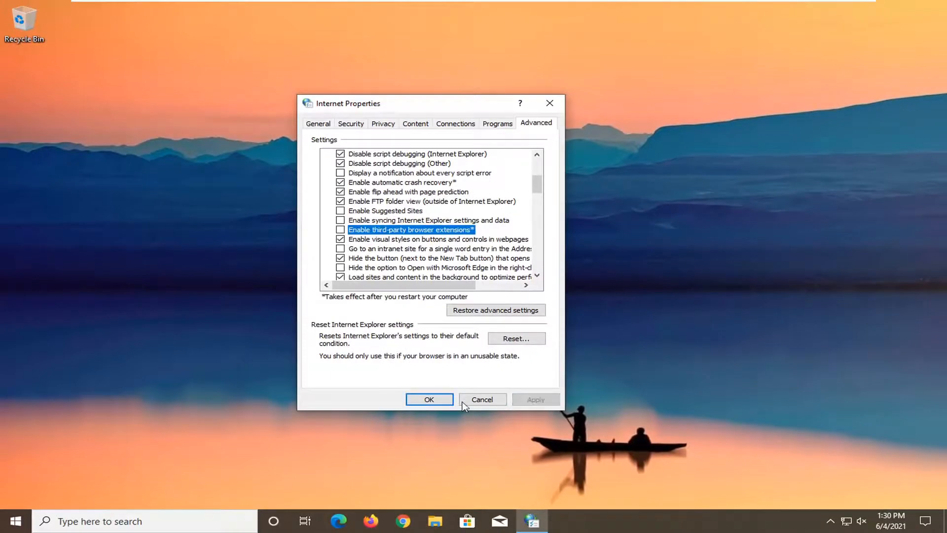
left_click(430, 400)
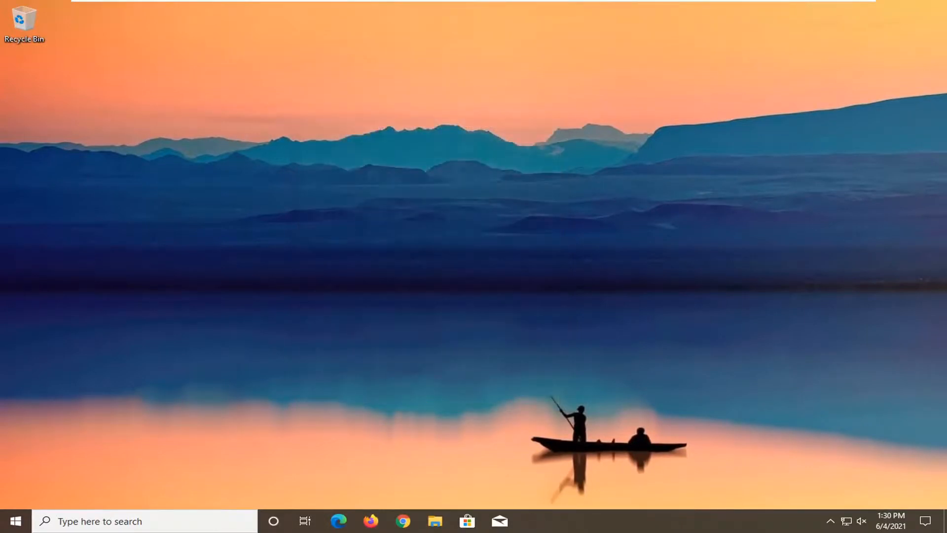